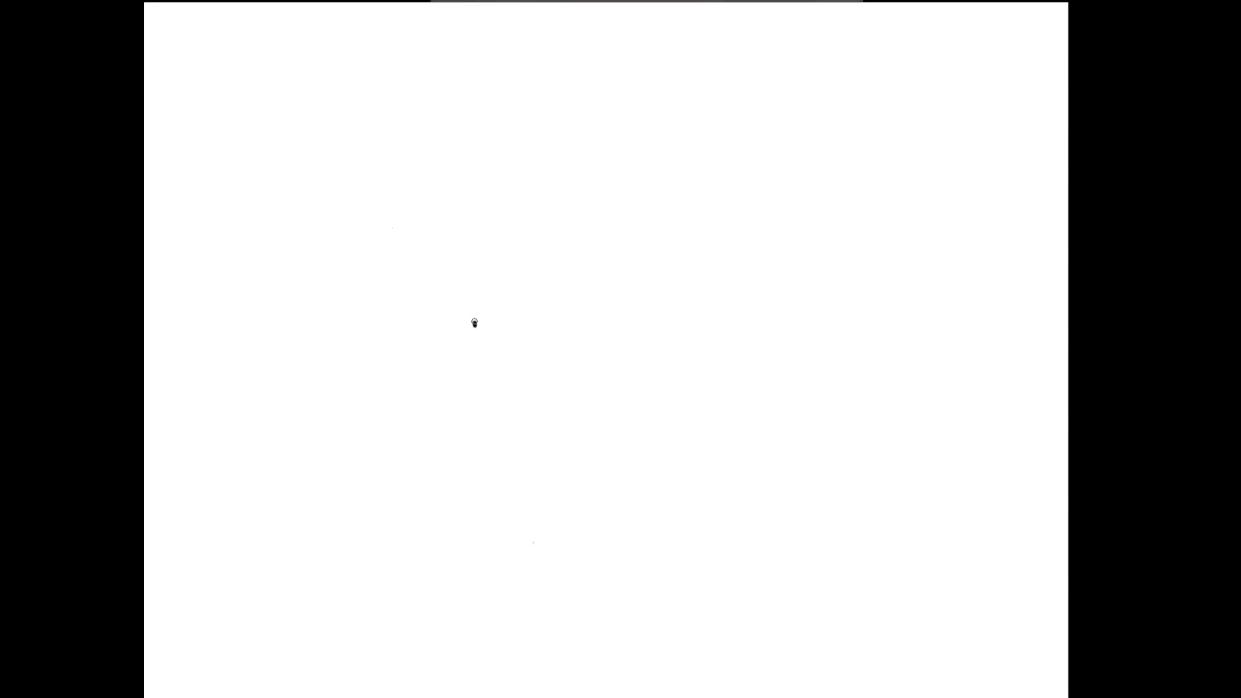
Draw the left ear stroke and the top-of-head line toward the right ear.
{"action": "left_click_drag", "start_coordinate": [476, 265], "coordinate": [473, 323]}
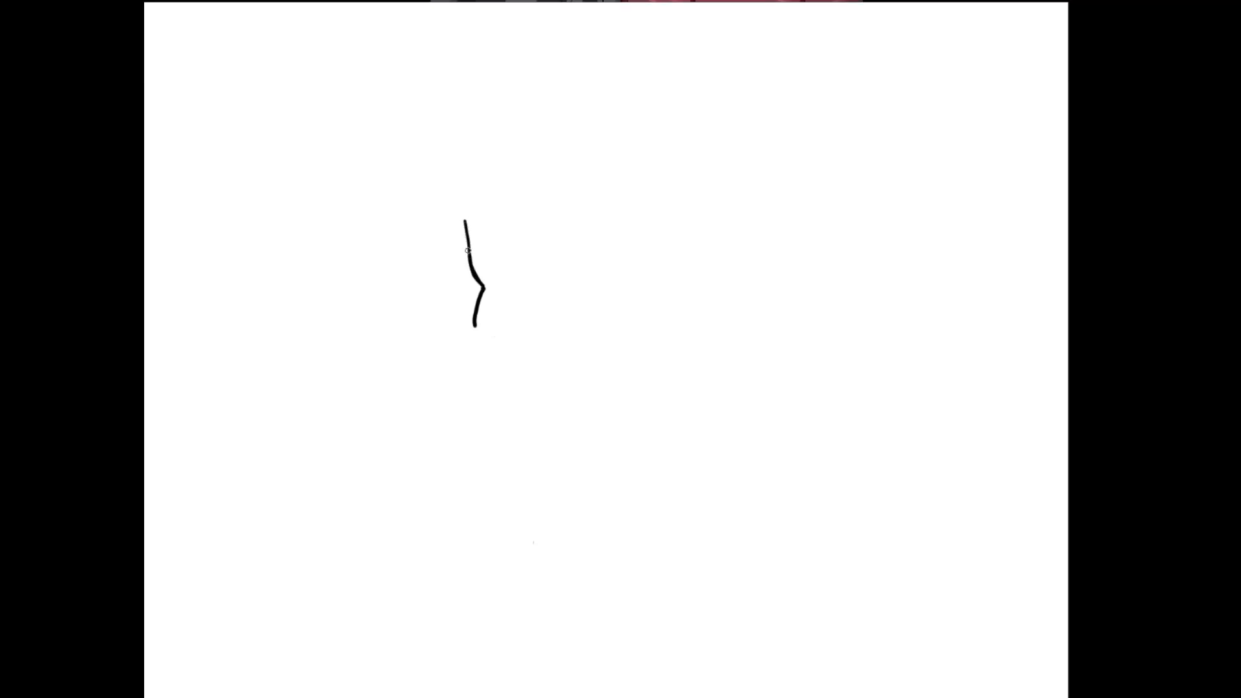
{"action": "mouse_move", "coordinate": [468, 202]}
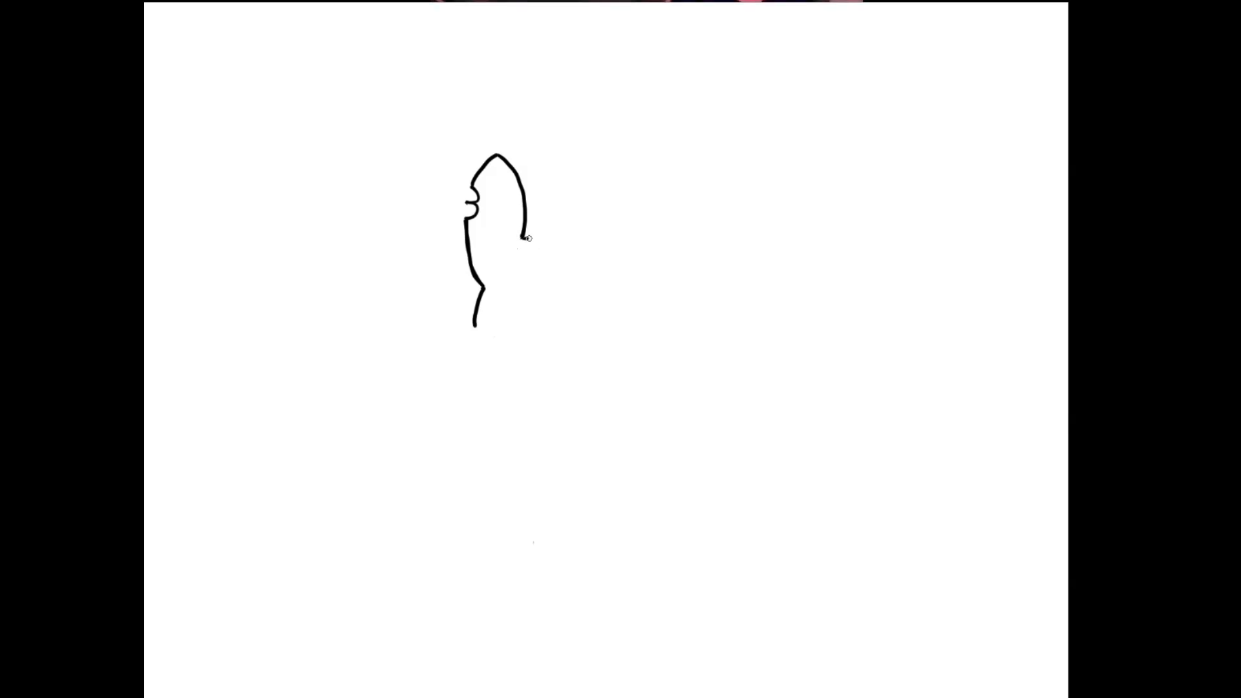
{"action": "left_click_drag", "start_coordinate": [526, 239], "coordinate": [589, 232]}
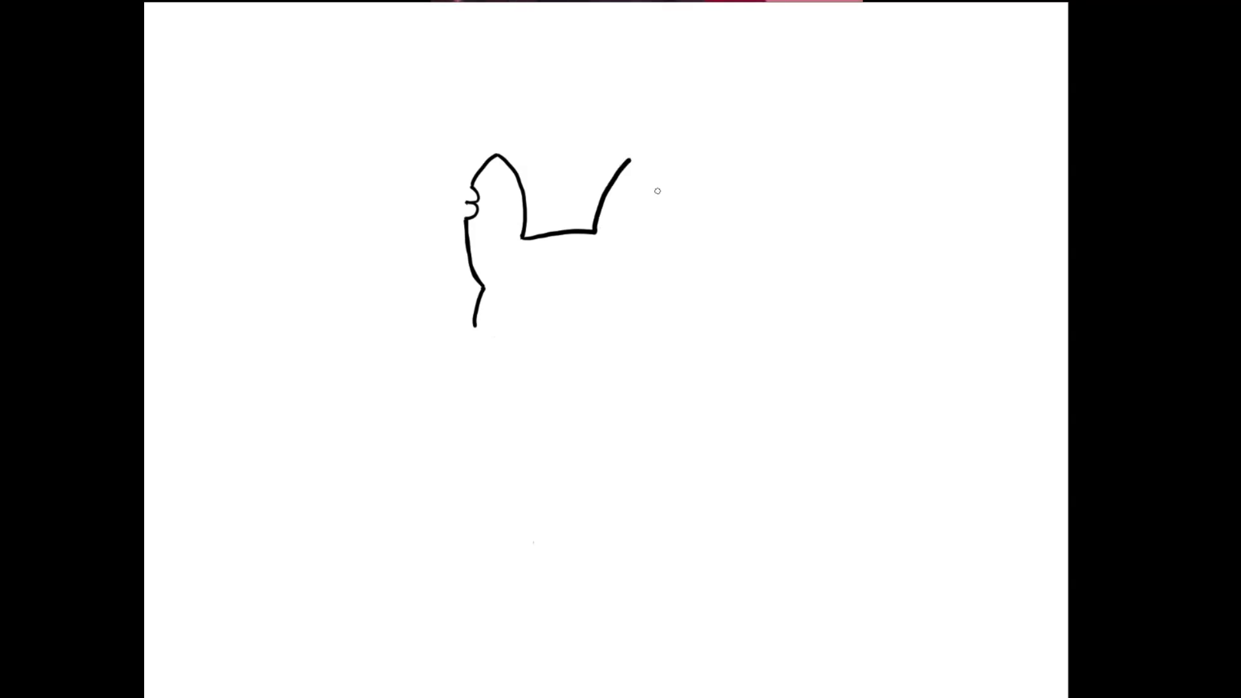
{"action": "mouse_move", "coordinate": [642, 234]}
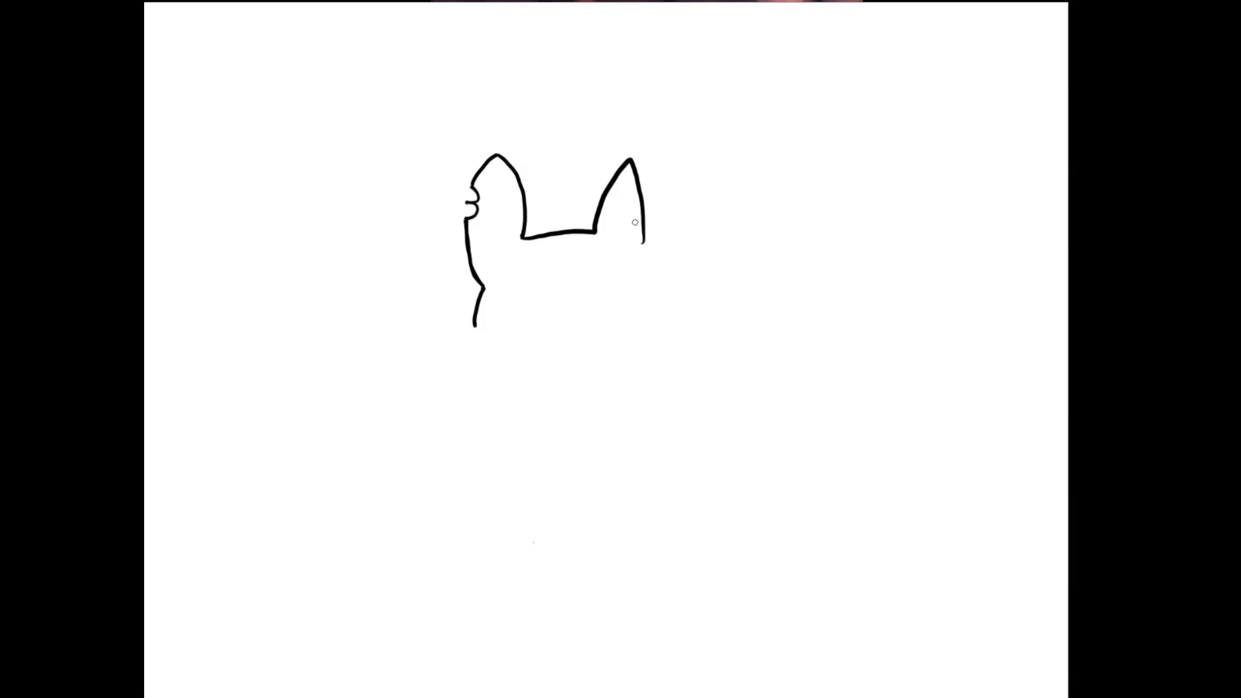
{"action": "mouse_move", "coordinate": [611, 243]}
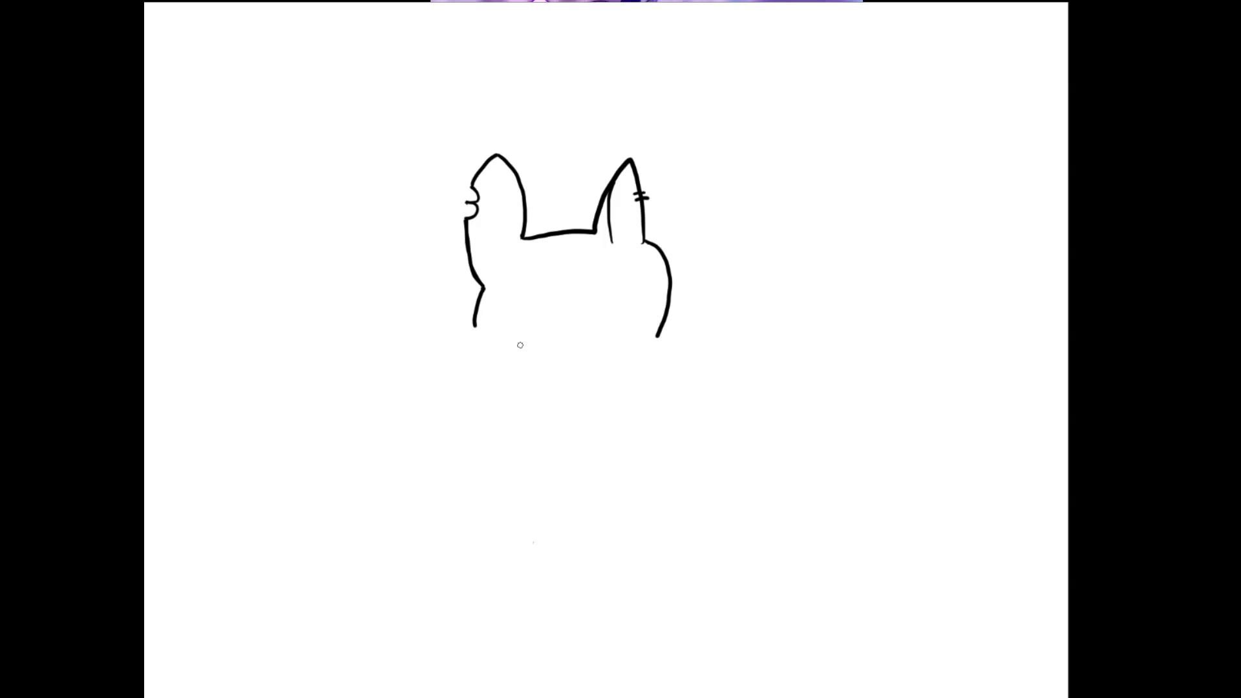
{"action": "mouse_move", "coordinate": [448, 339]}
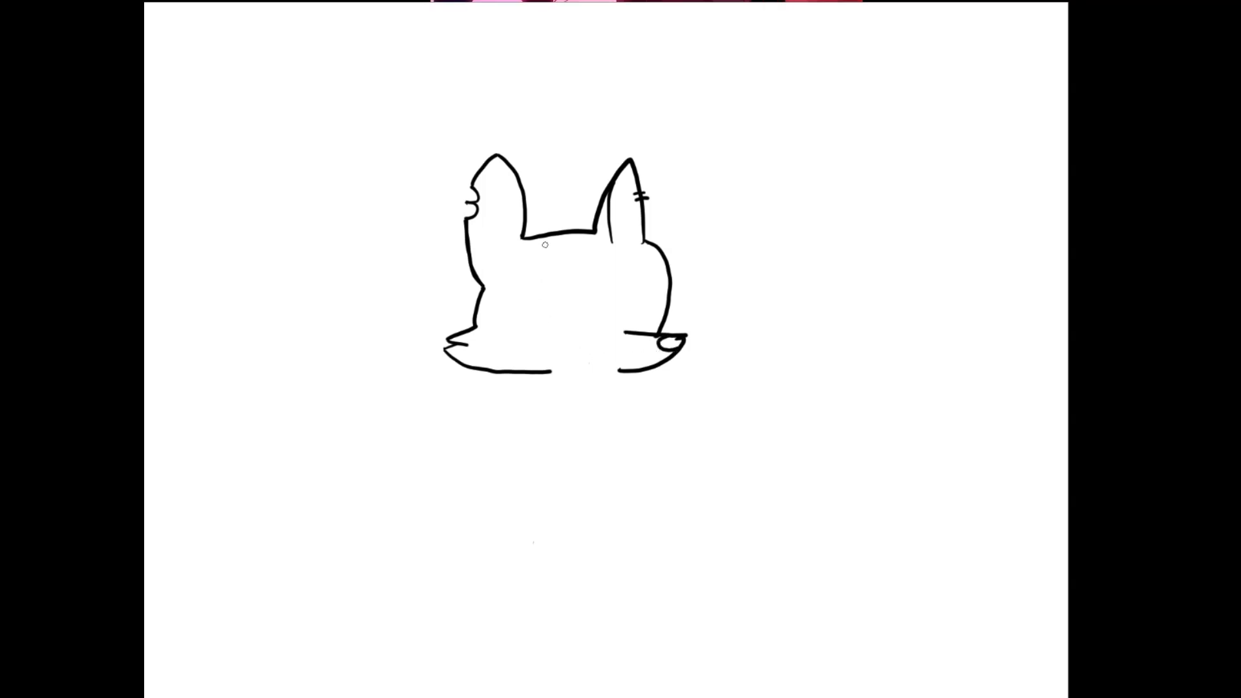
{"action": "mouse_move", "coordinate": [472, 223]}
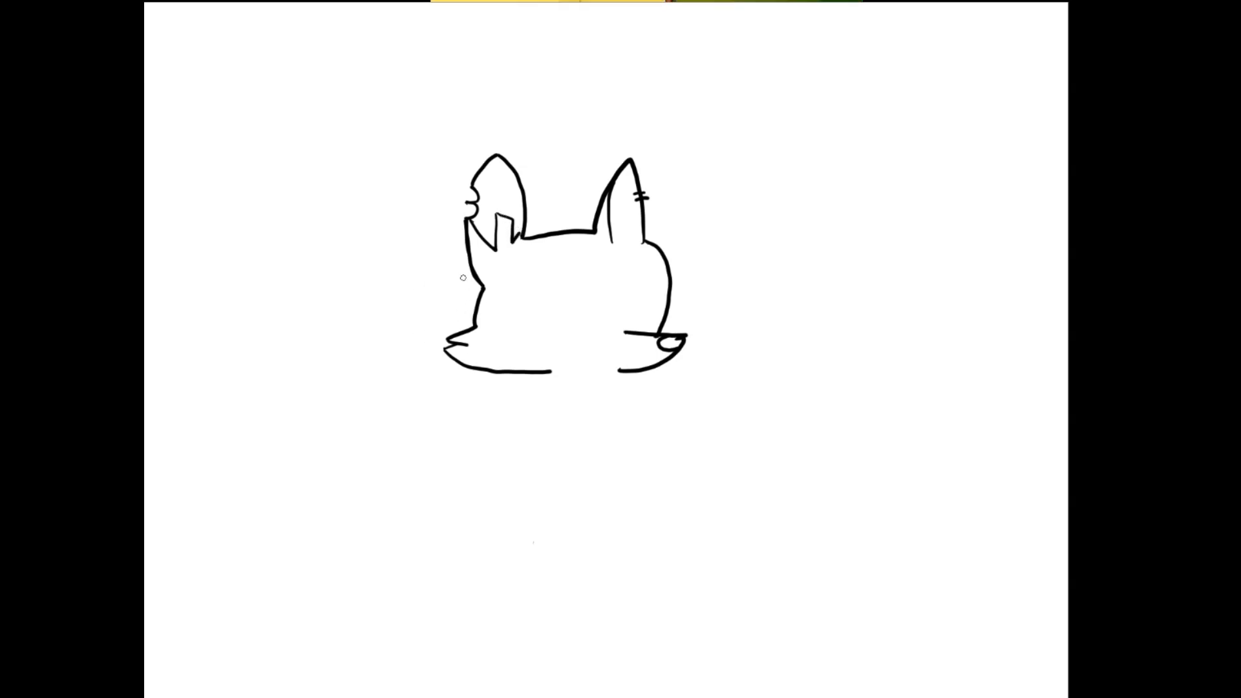
{"action": "mouse_move", "coordinate": [489, 291]}
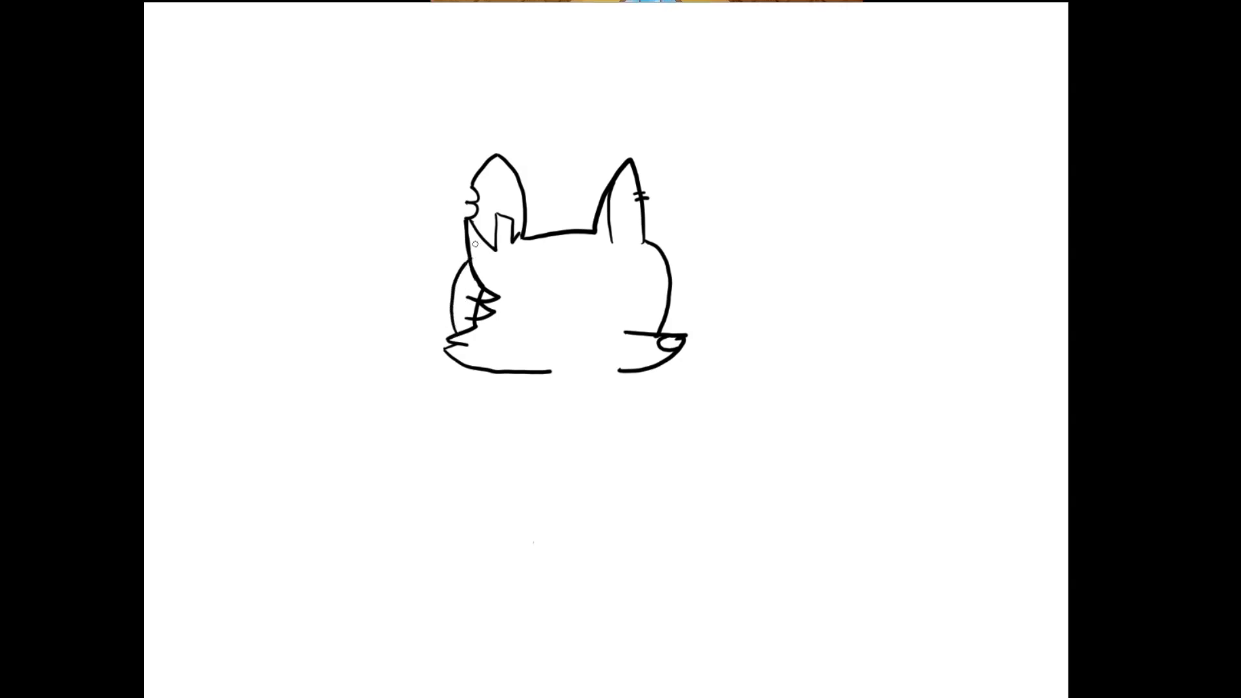
{"action": "mouse_move", "coordinate": [522, 208]}
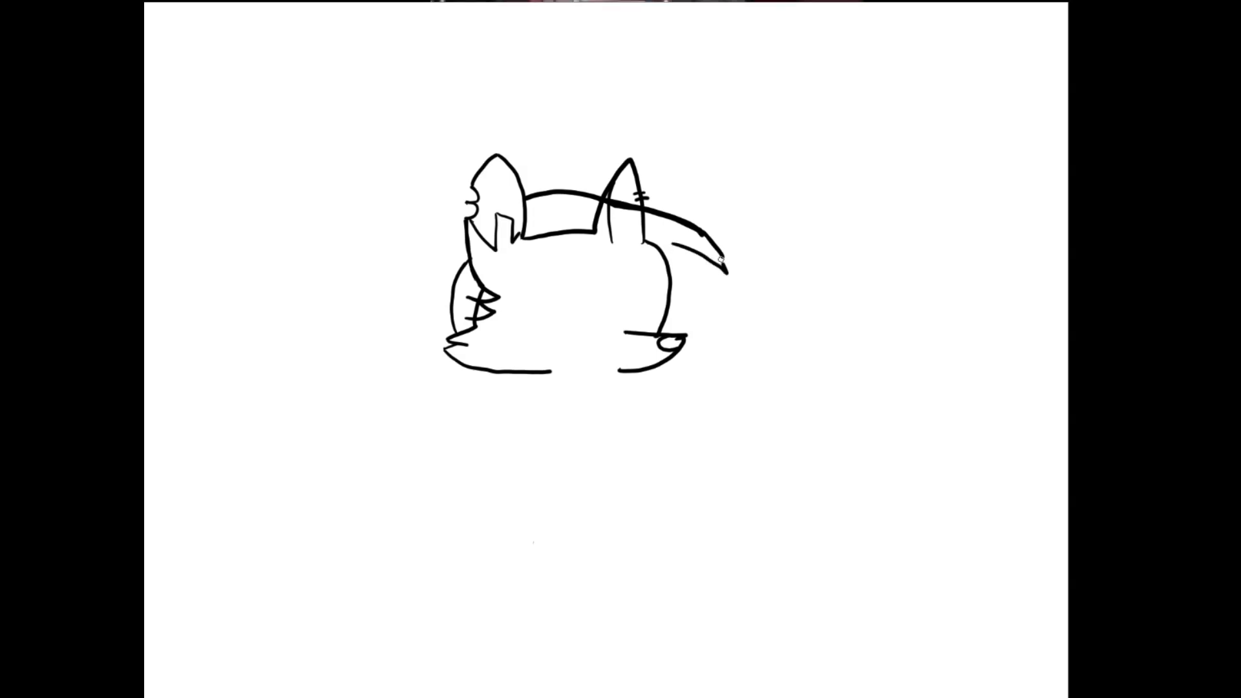
{"action": "mouse_move", "coordinate": [676, 245]}
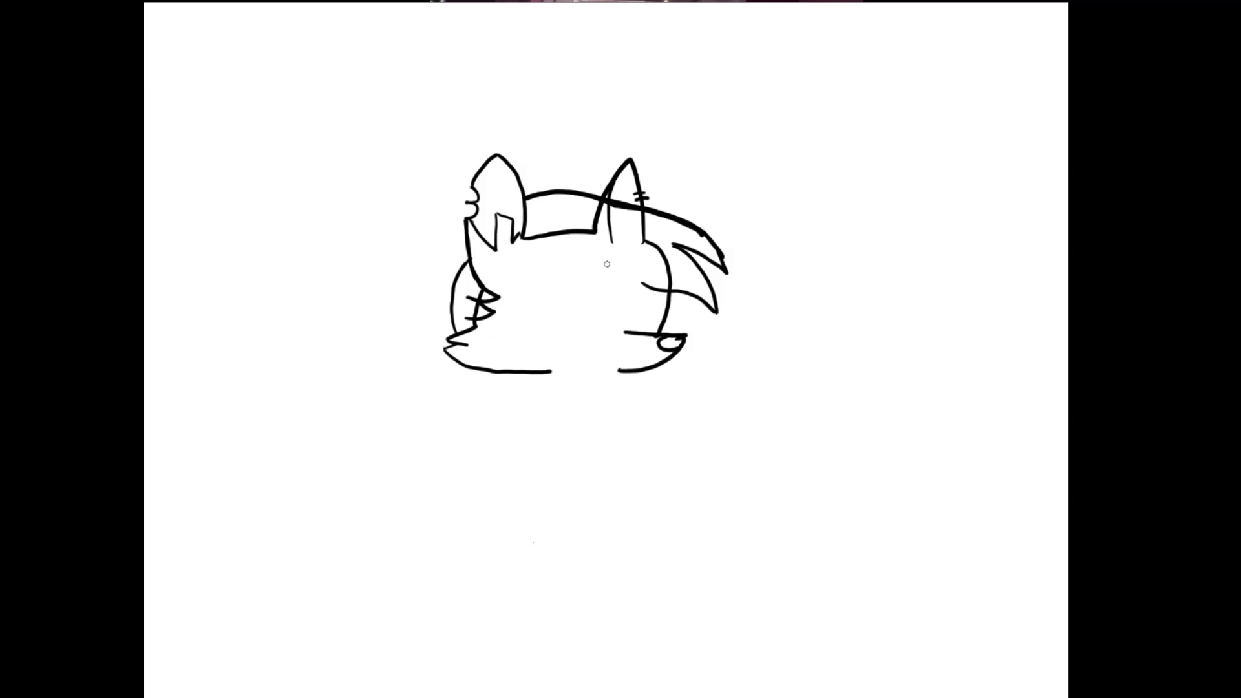
{"action": "mouse_move", "coordinate": [525, 207]}
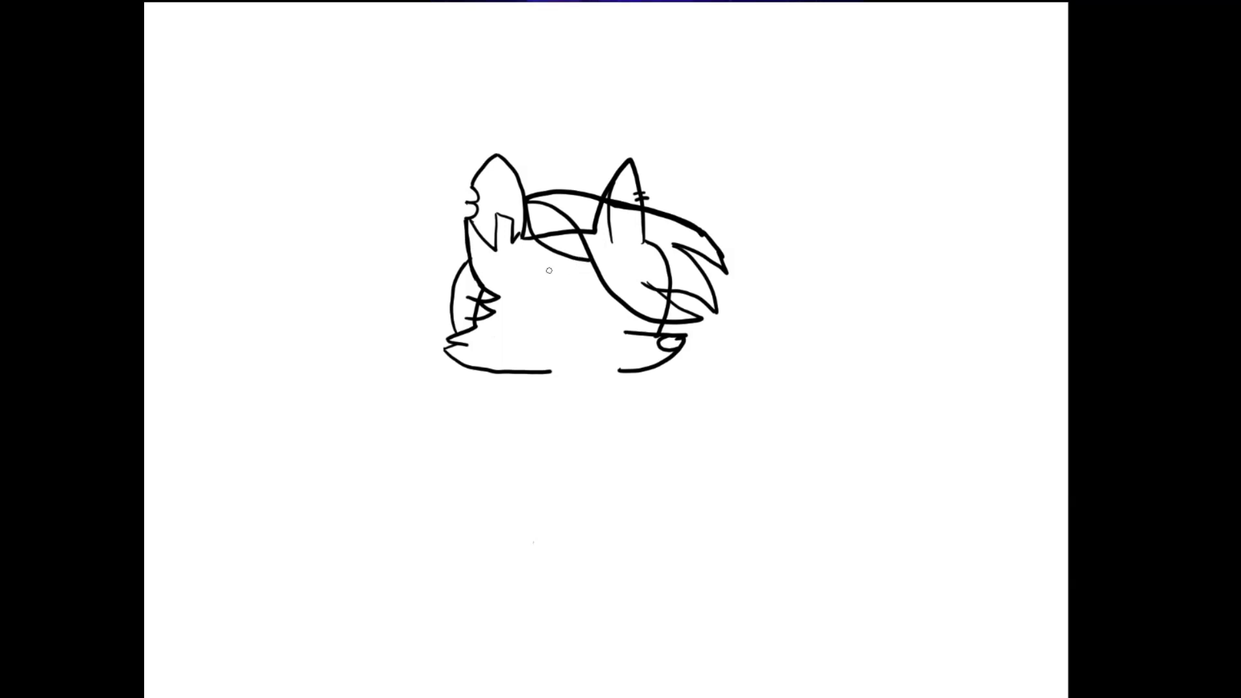
{"action": "mouse_move", "coordinate": [501, 104]}
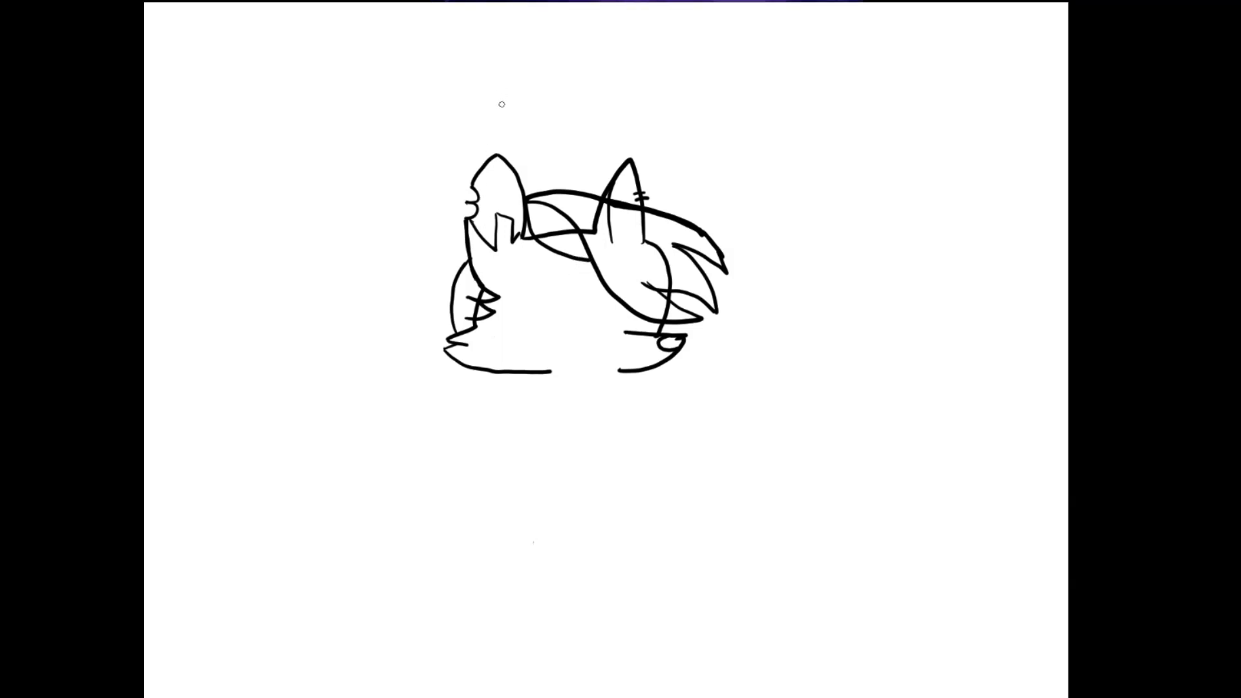
{"action": "mouse_move", "coordinate": [519, 168]}
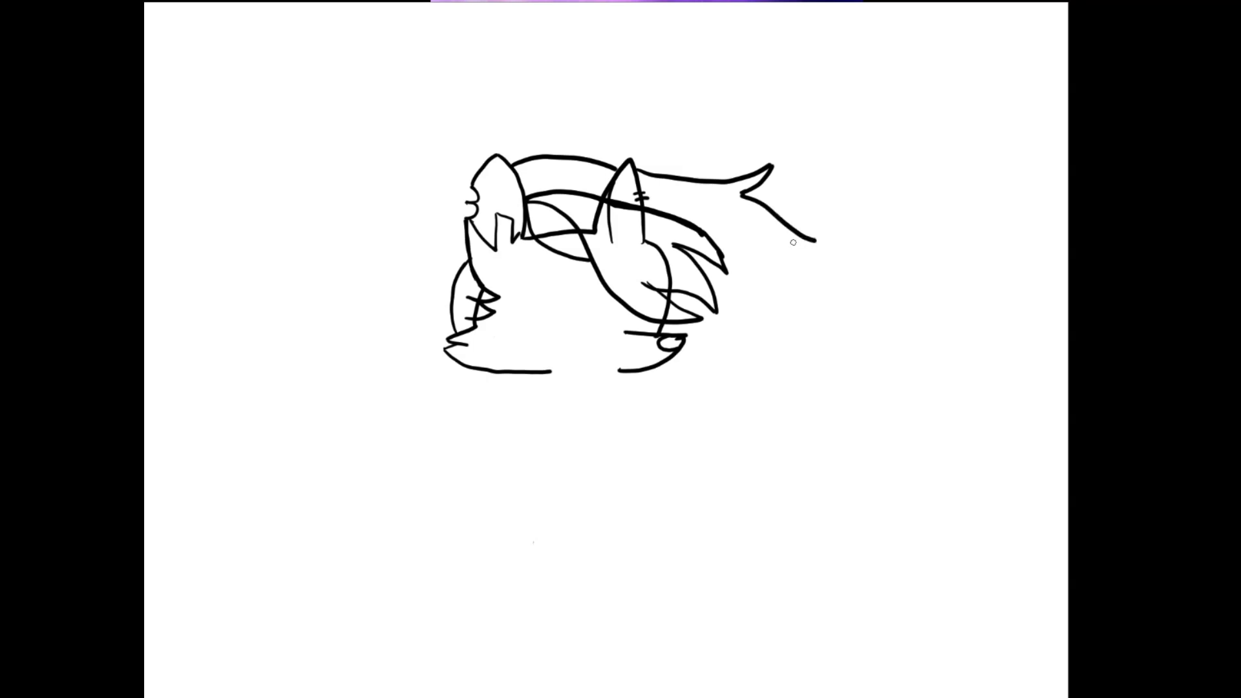
{"action": "mouse_move", "coordinate": [790, 245]}
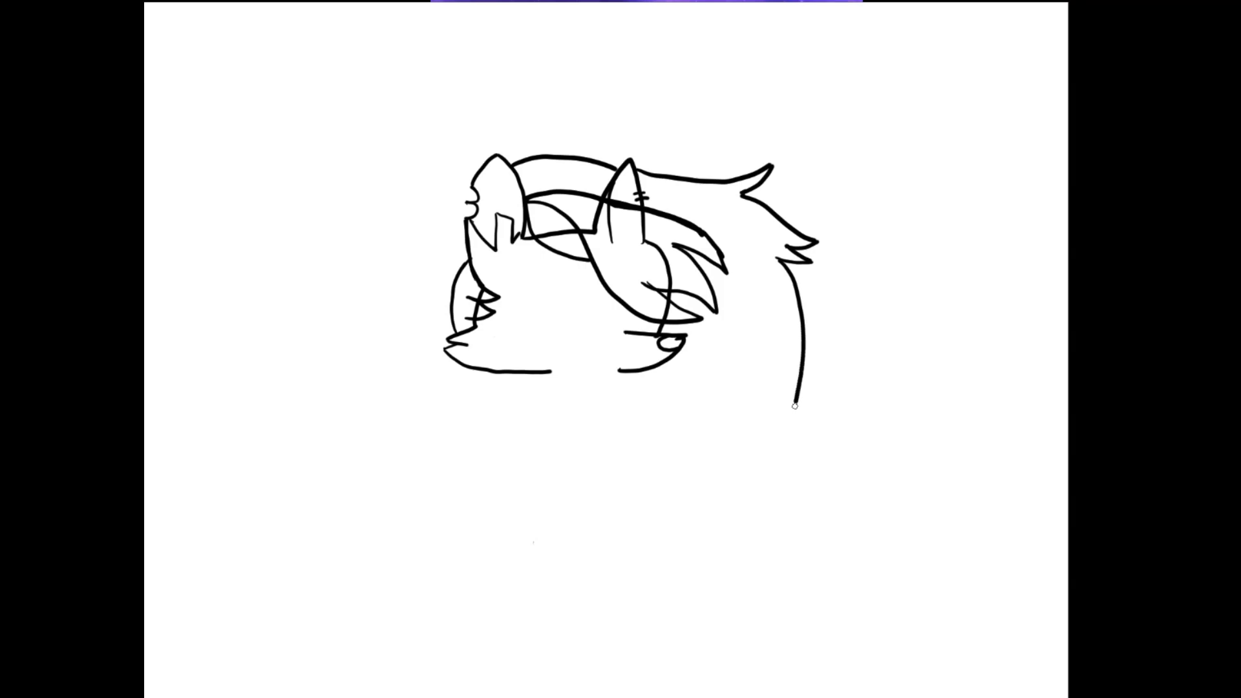
{"action": "mouse_move", "coordinate": [779, 376]}
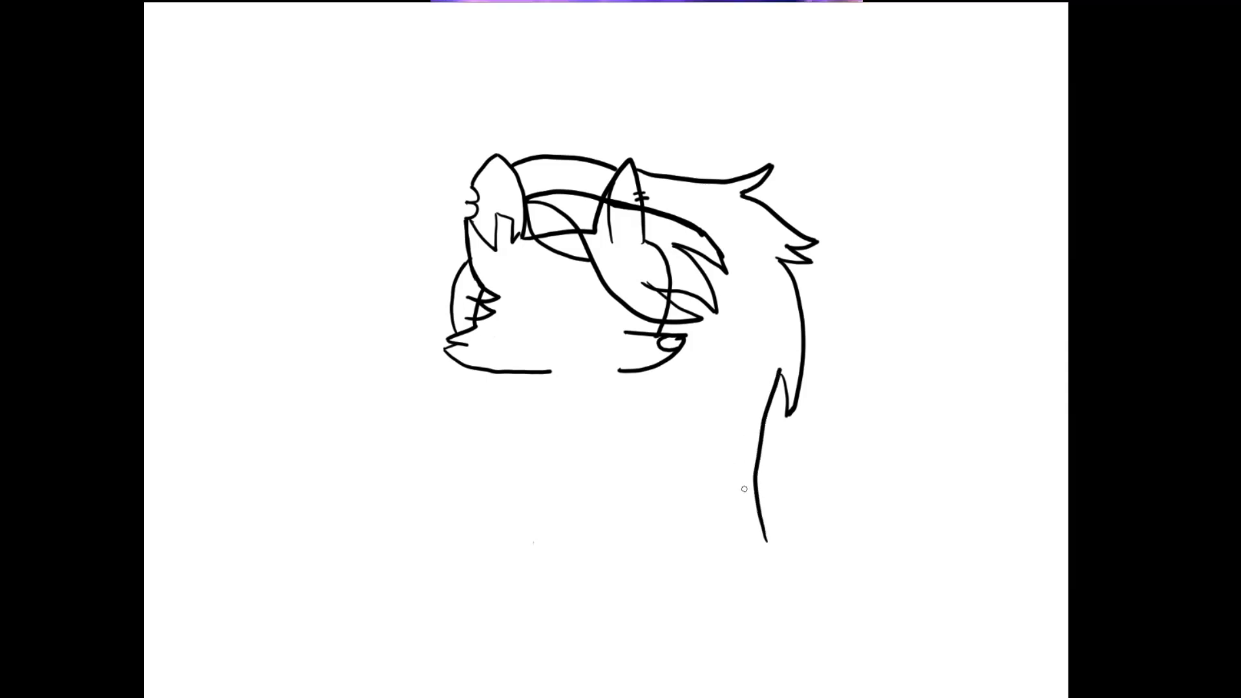
{"action": "mouse_move", "coordinate": [713, 483]}
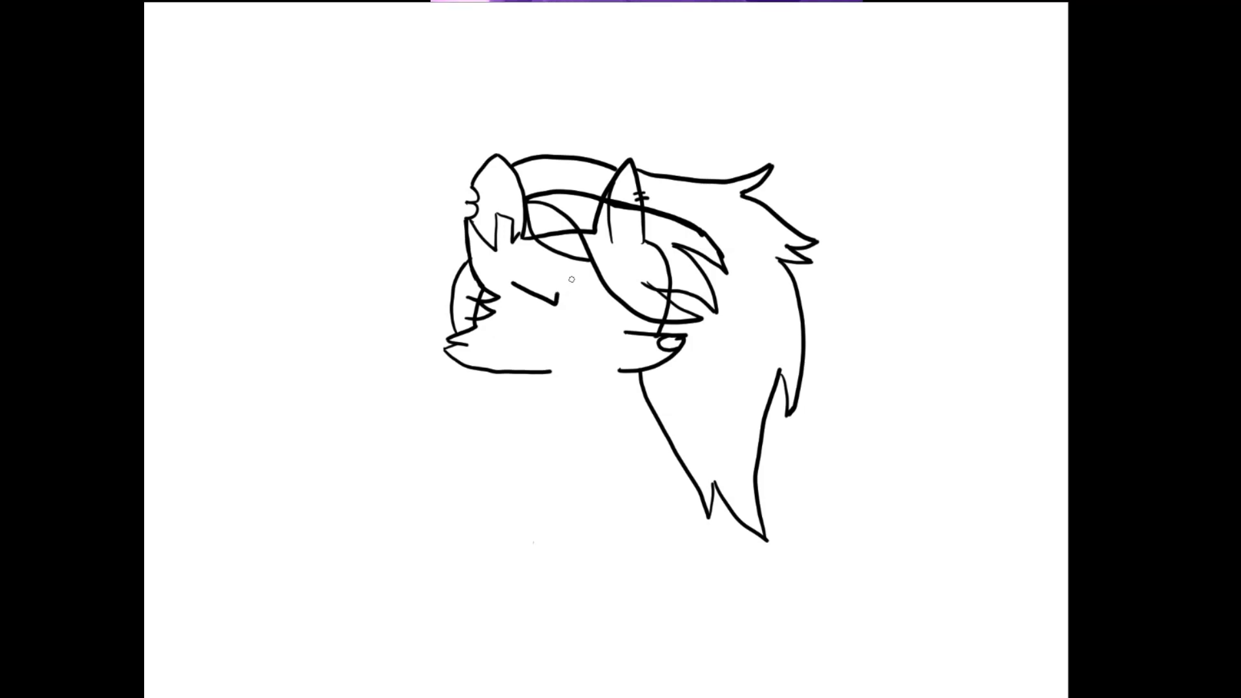
{"action": "mouse_move", "coordinate": [586, 299]}
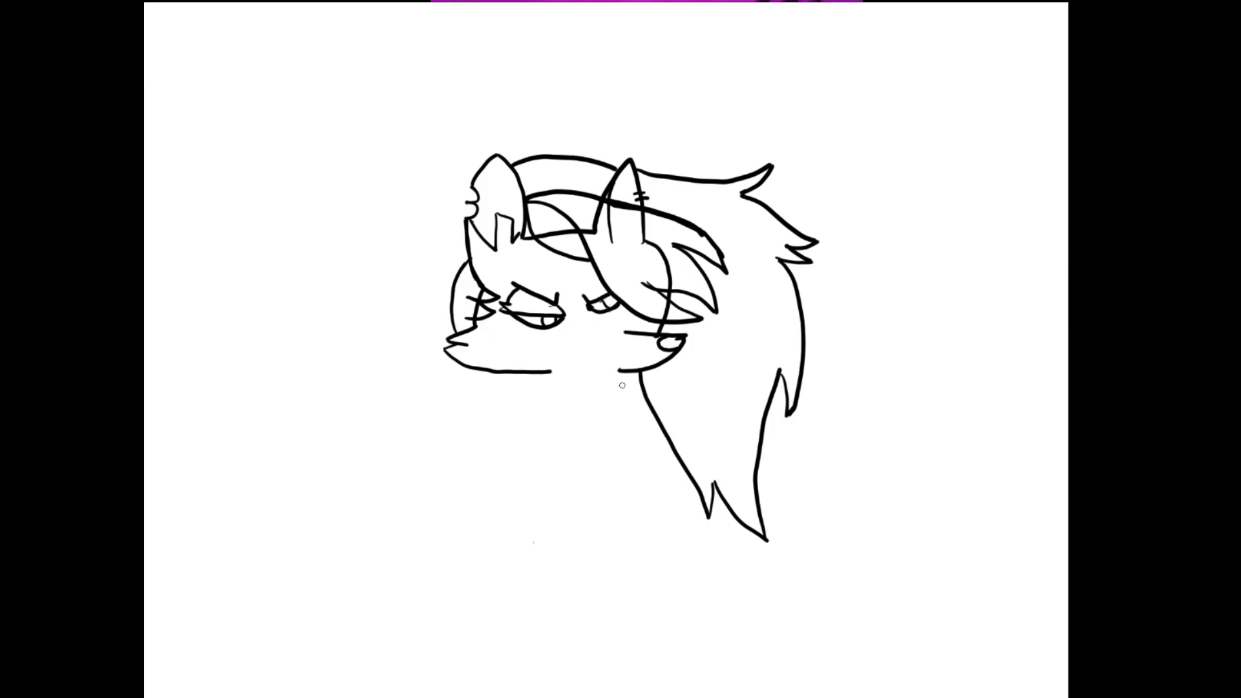
{"action": "mouse_move", "coordinate": [595, 346]}
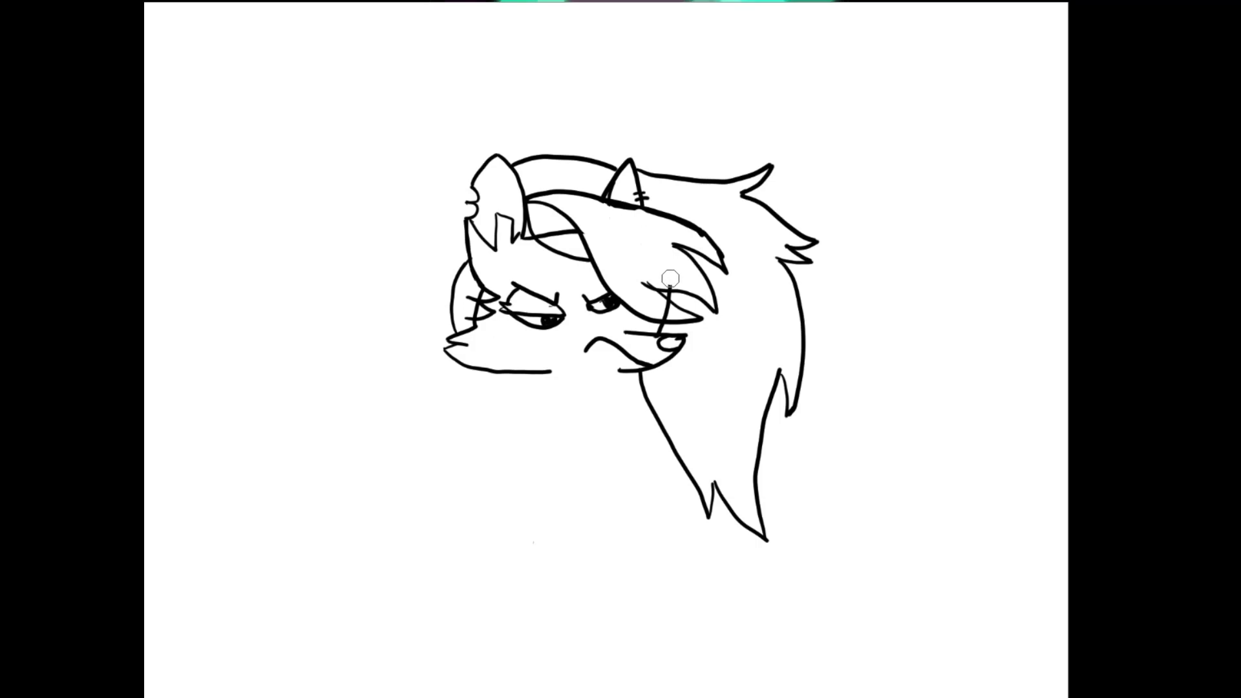
{"action": "mouse_move", "coordinate": [653, 323]}
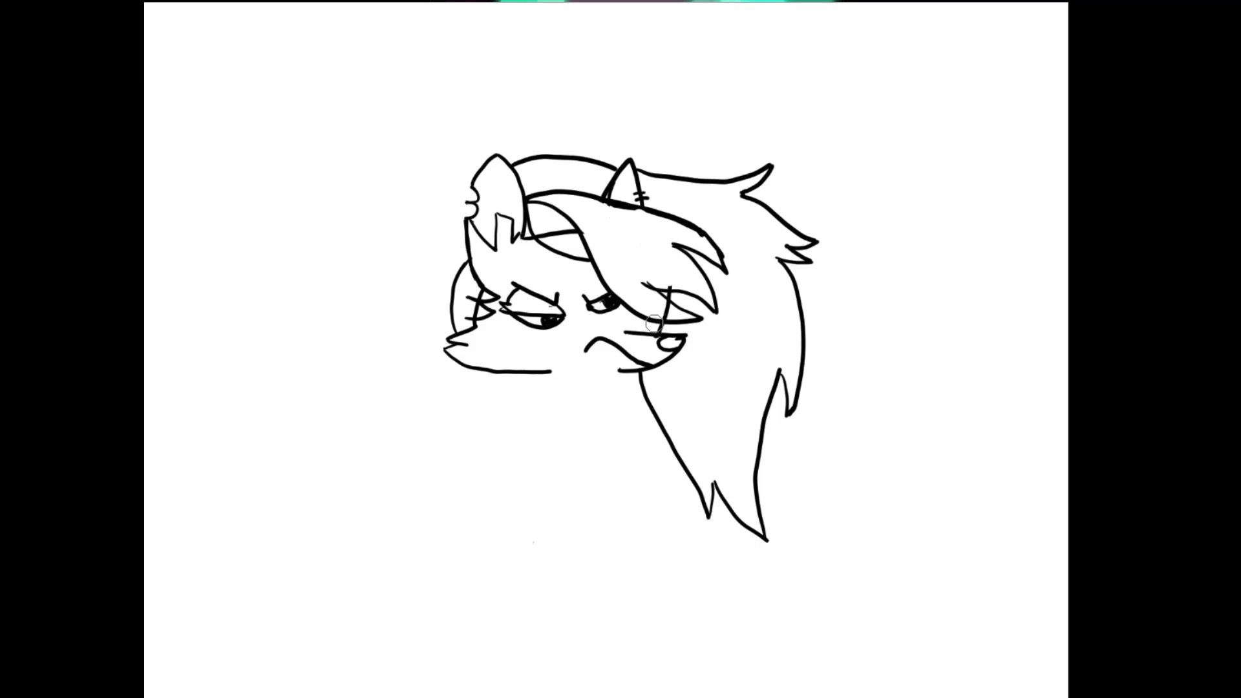